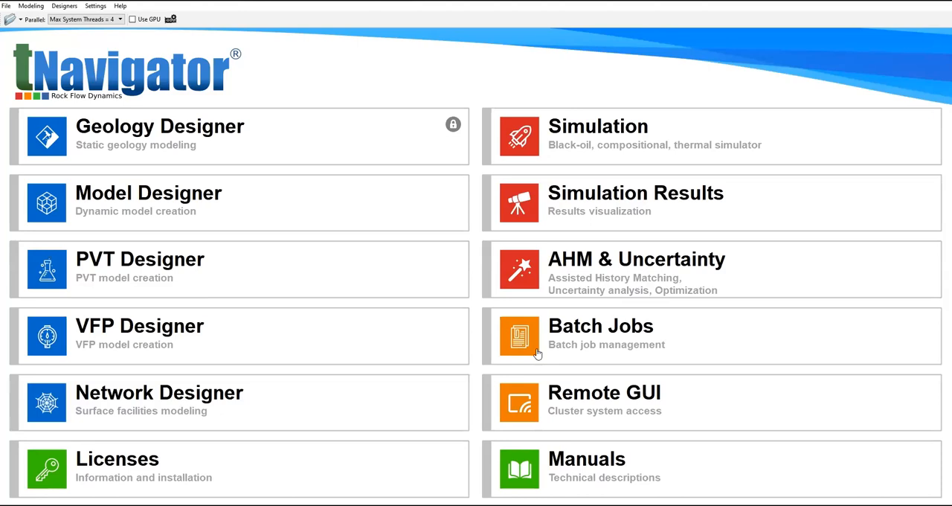
{"action": "mouse_move", "coordinate": [130, 84]}
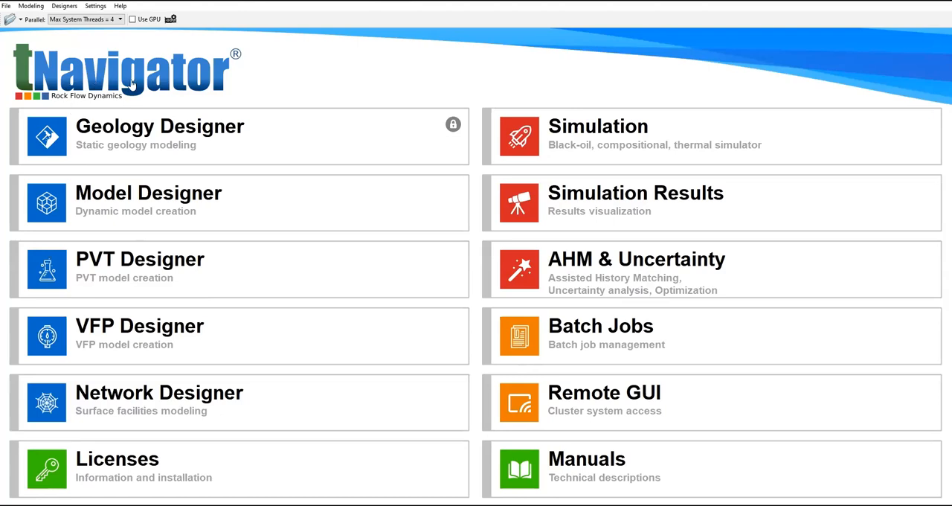
{"action": "mouse_move", "coordinate": [443, 372]}
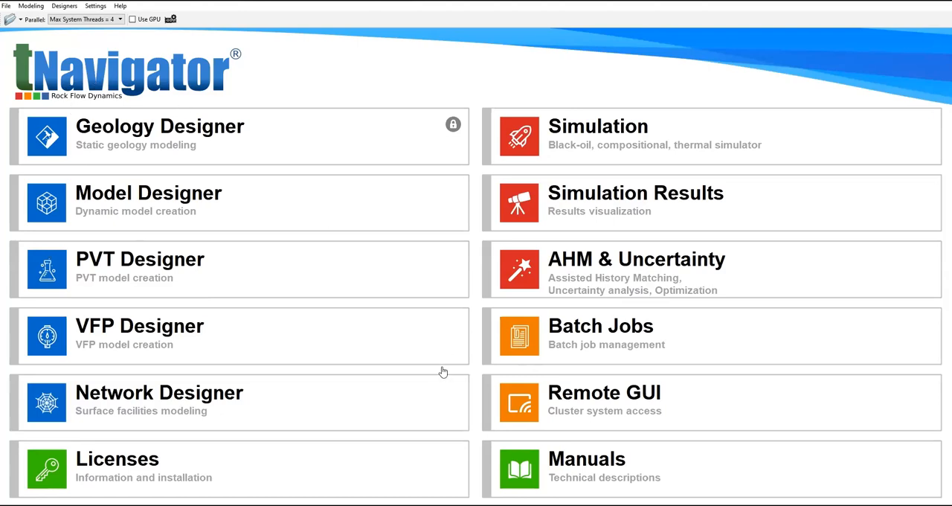
{"action": "mouse_move", "coordinate": [337, 385]}
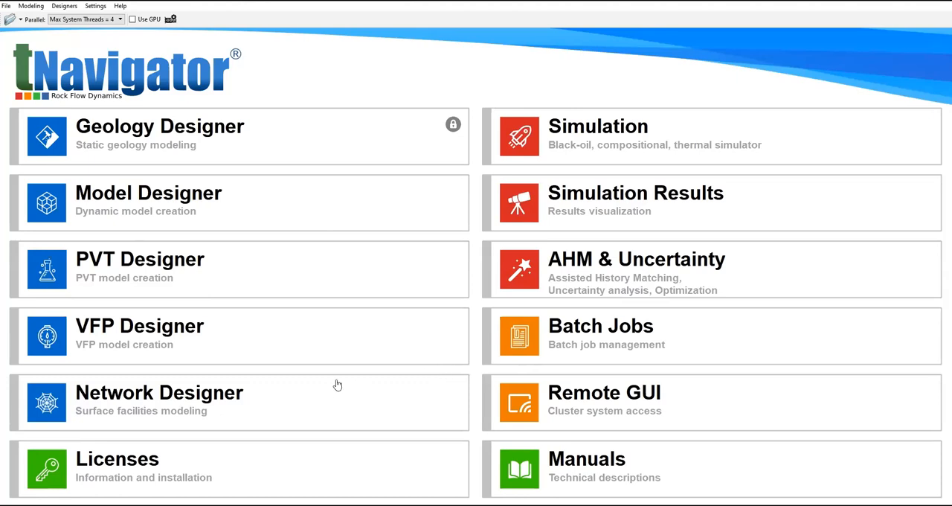
{"action": "mouse_move", "coordinate": [283, 214]}
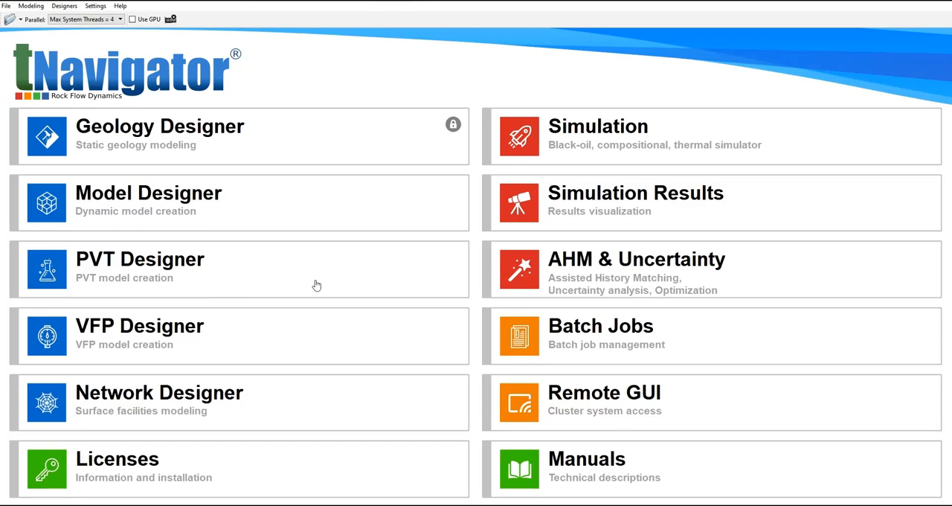
{"action": "mouse_move", "coordinate": [80, 238]}
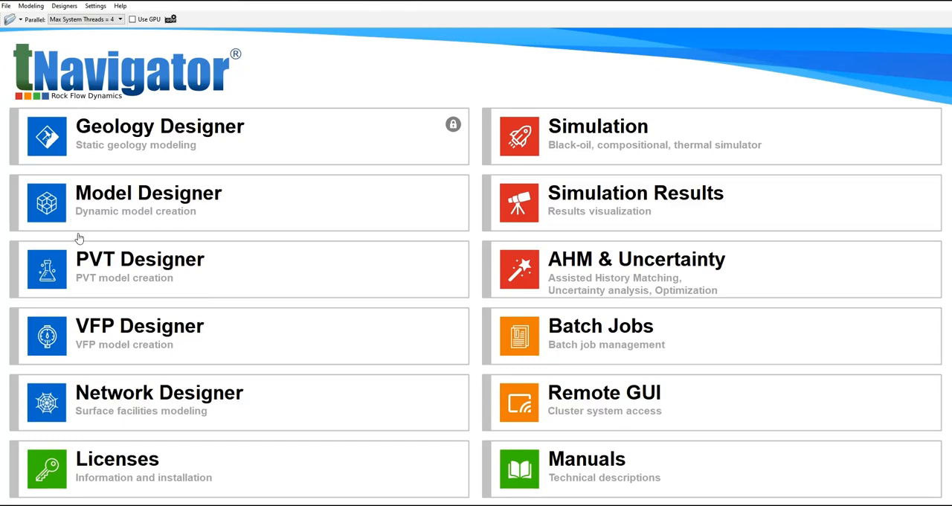
{"action": "mouse_move", "coordinate": [217, 154]}
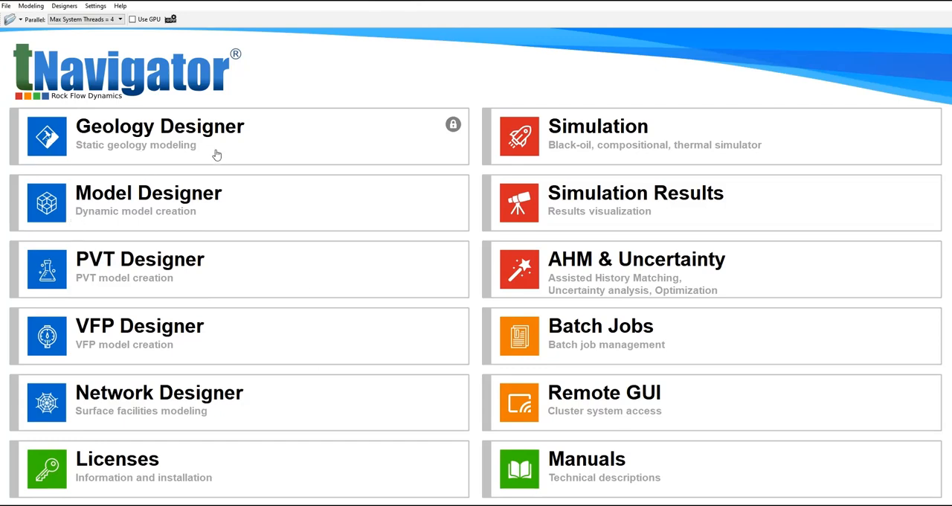
{"action": "mouse_move", "coordinate": [96, 155]}
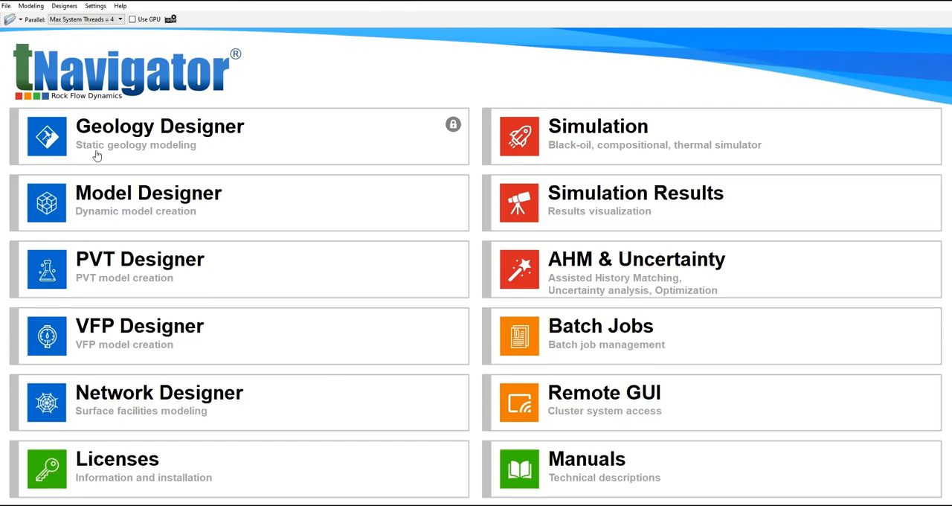
{"action": "mouse_move", "coordinate": [174, 154]}
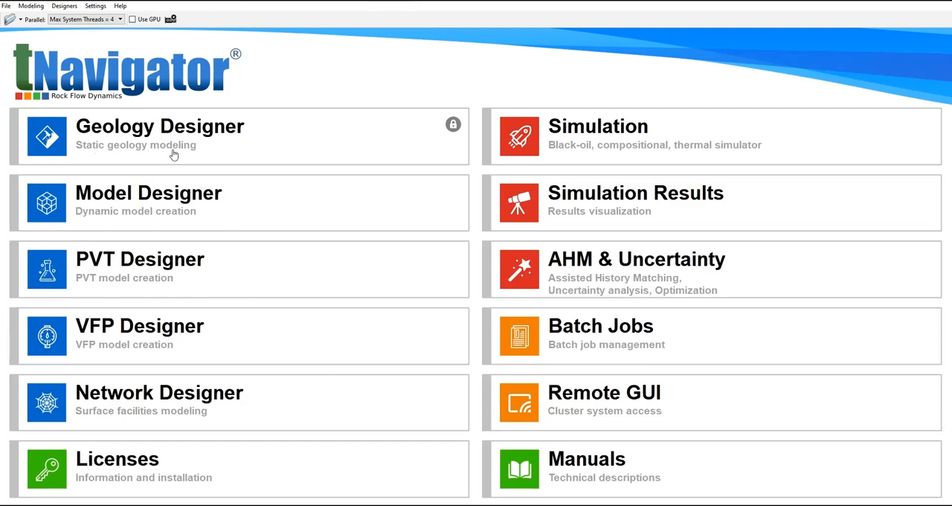
{"action": "mouse_move", "coordinate": [102, 160]}
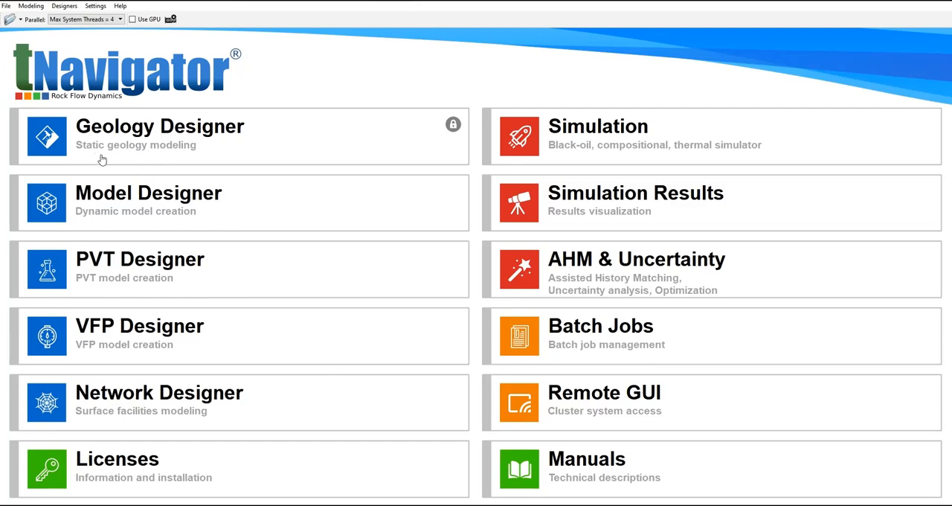
{"action": "mouse_move", "coordinate": [134, 143]}
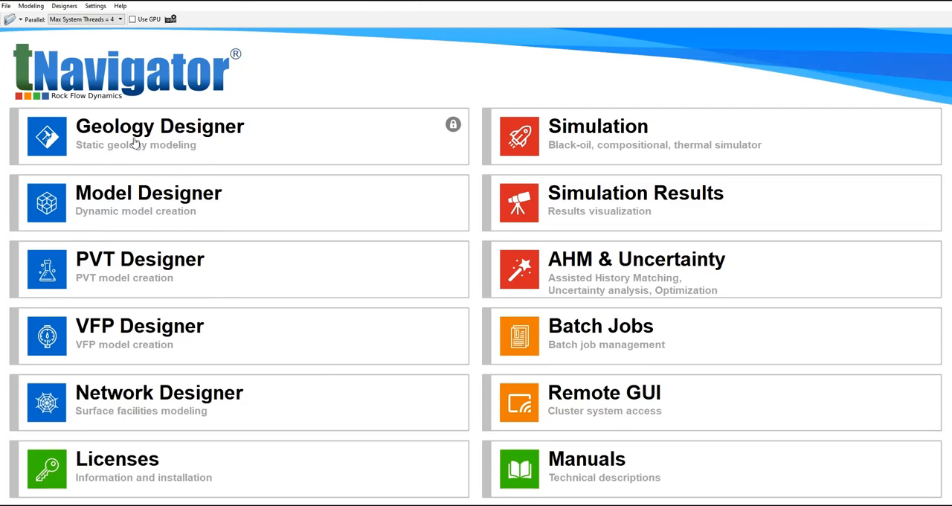
{"action": "mouse_move", "coordinate": [116, 460]}
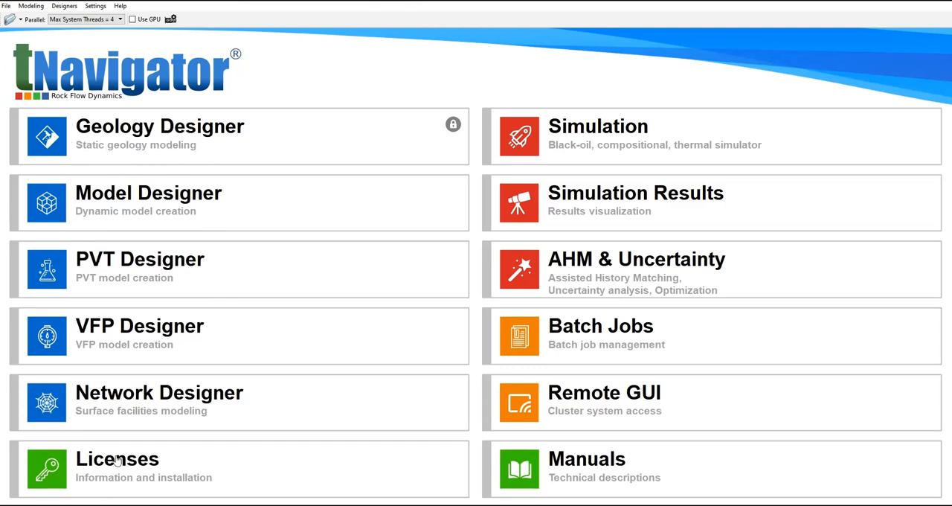
{"action": "mouse_move", "coordinate": [60, 201]}
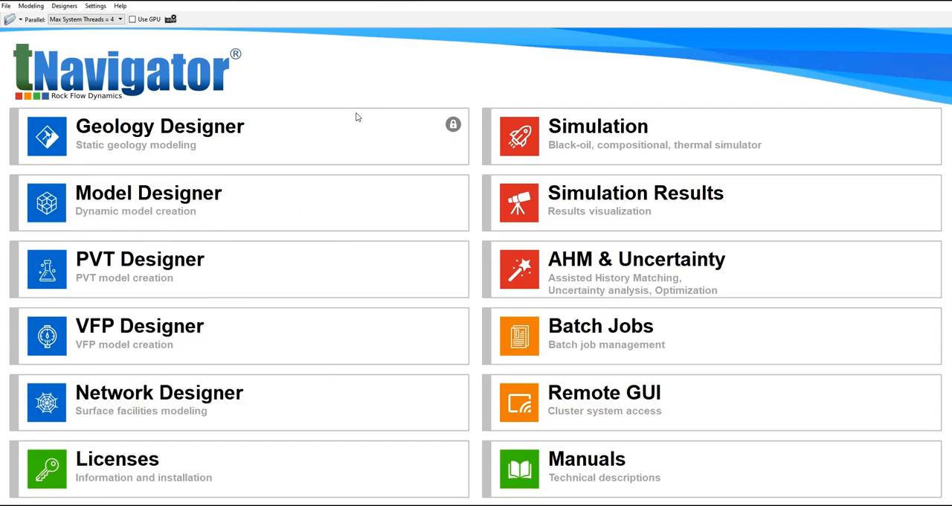
{"action": "mouse_move", "coordinate": [151, 229]}
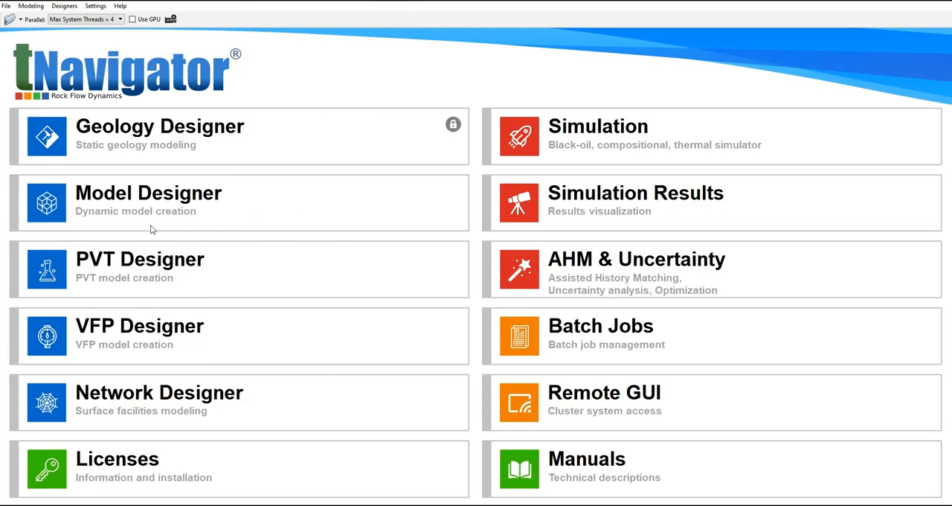
Step: Preview the launcher tiles and expand the Simulation tile's Open, Open as and Recent options
{"action": "left_click", "coordinate": [139, 326]}
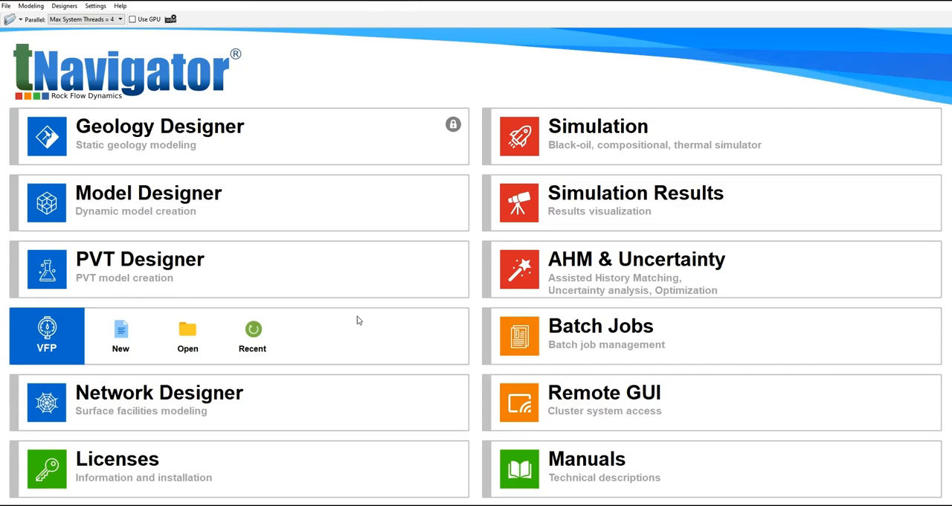
{"action": "mouse_move", "coordinate": [305, 348]}
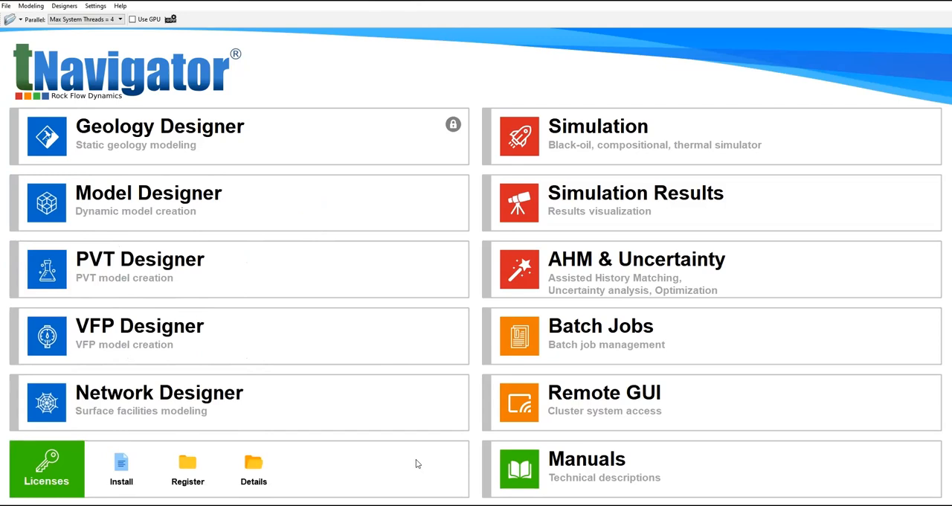
{"action": "left_click", "coordinate": [140, 259]}
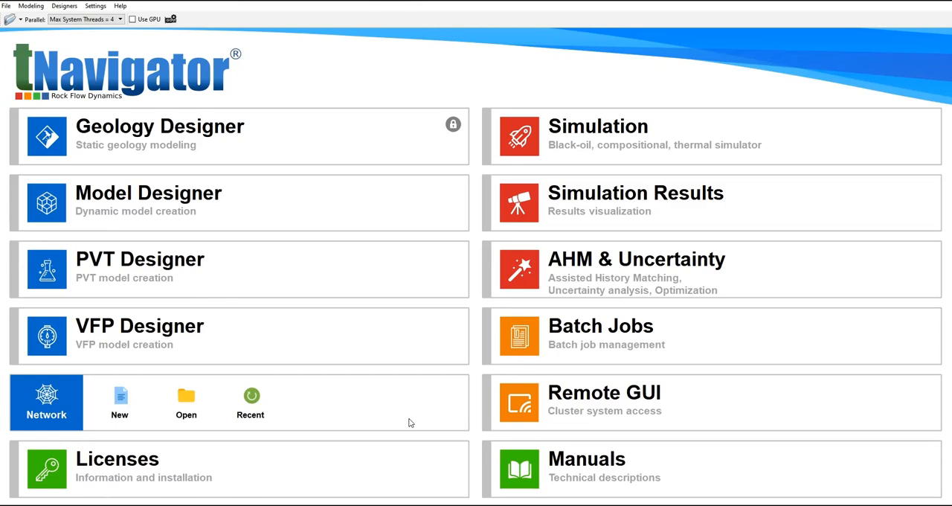
{"action": "mouse_move", "coordinate": [316, 181]}
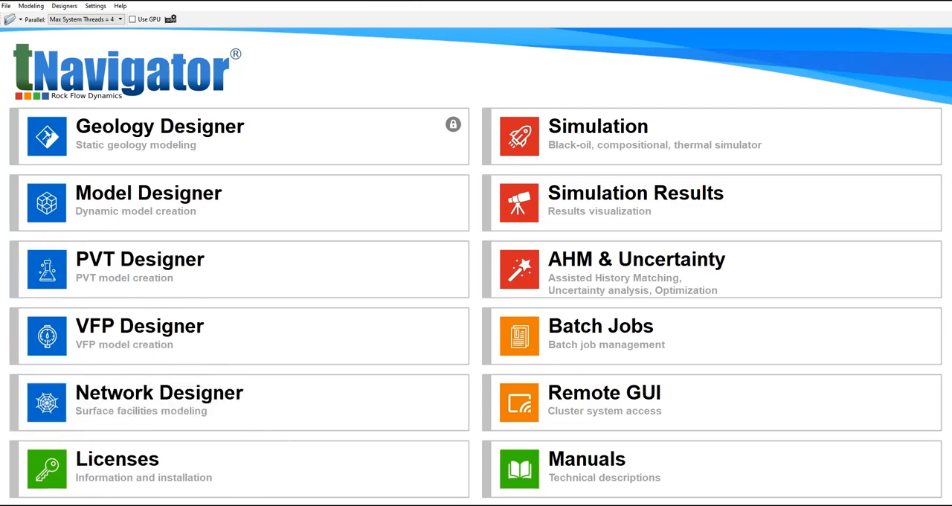
{"action": "mouse_move", "coordinate": [136, 379]}
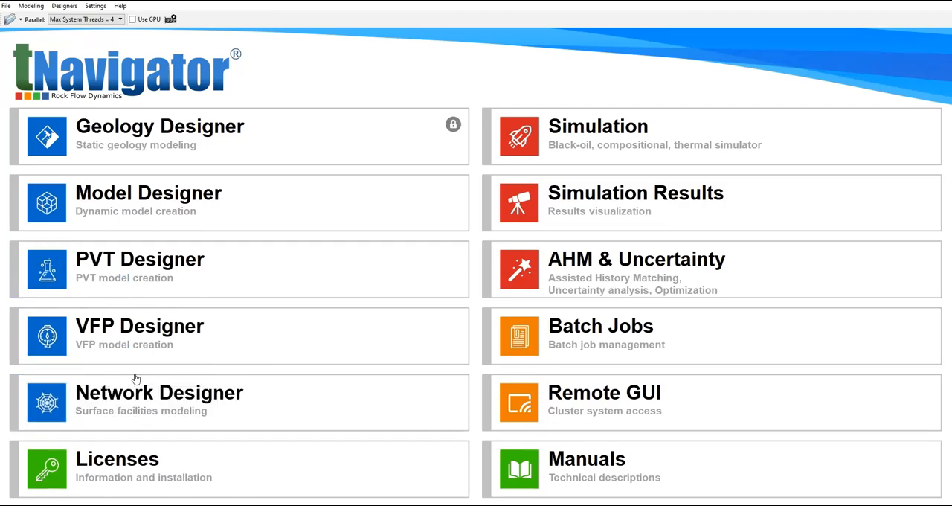
{"action": "mouse_move", "coordinate": [84, 349]}
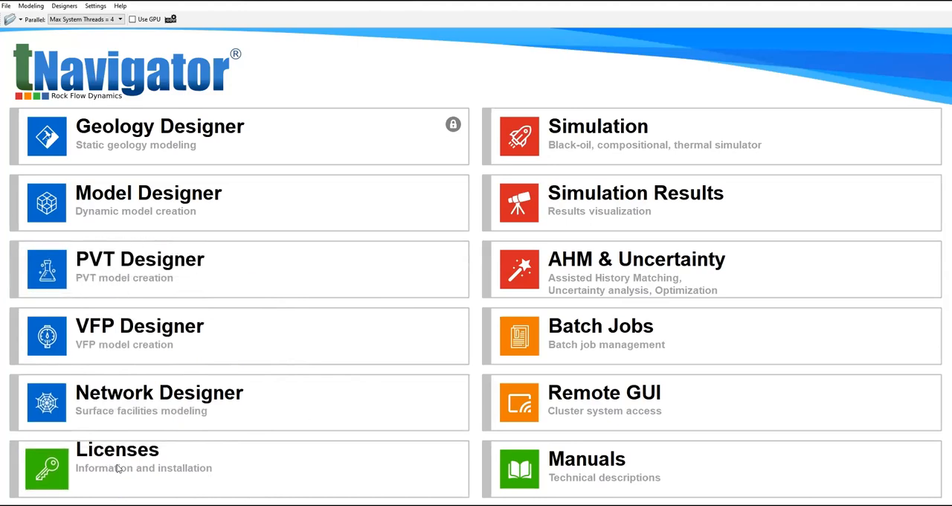
{"action": "left_click", "coordinate": [47, 468]}
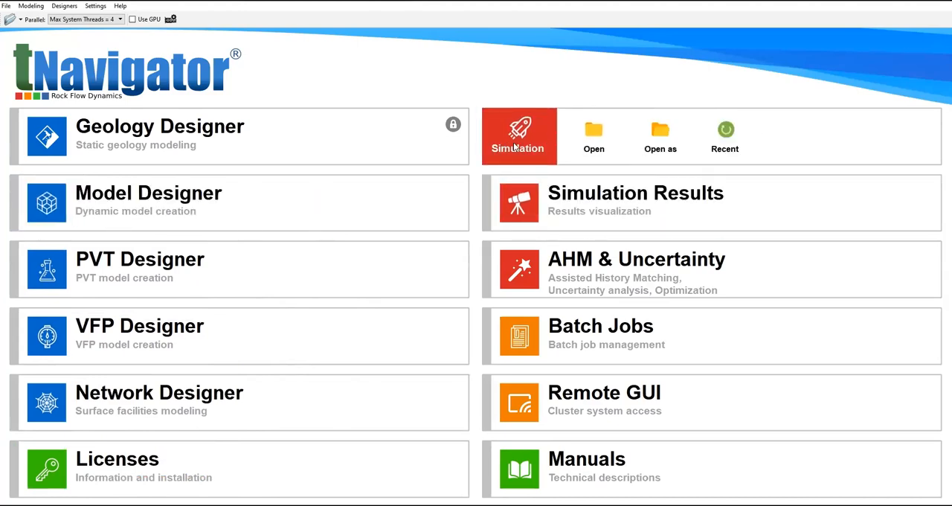
{"action": "mouse_move", "coordinate": [774, 35]}
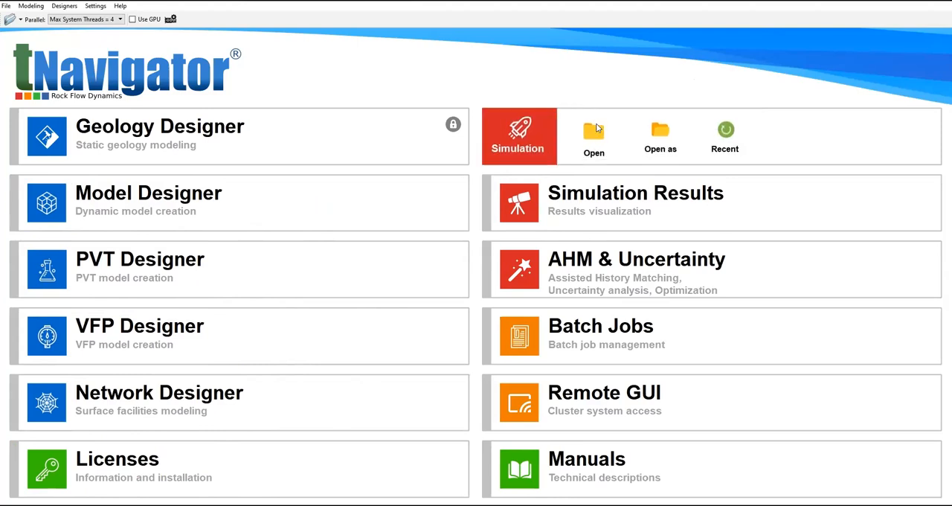
{"action": "mouse_move", "coordinate": [594, 134]}
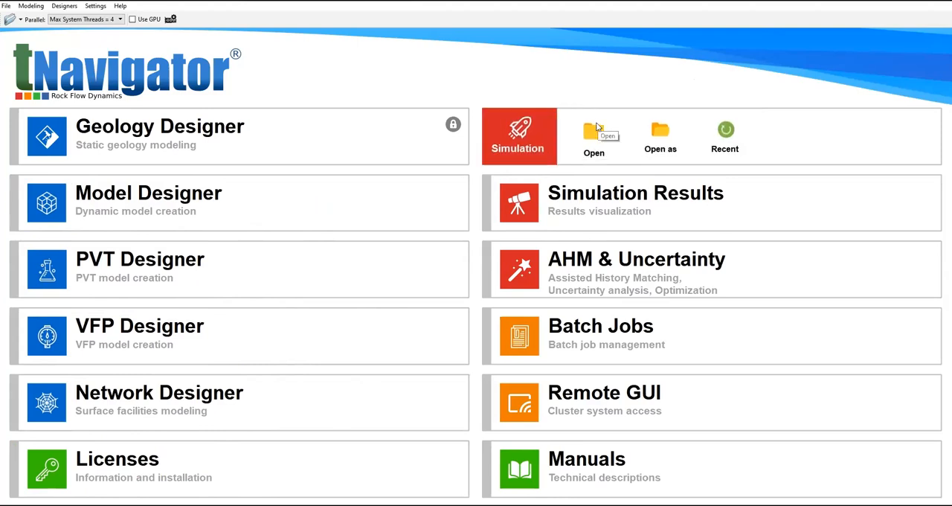
{"action": "mouse_move", "coordinate": [763, 72]}
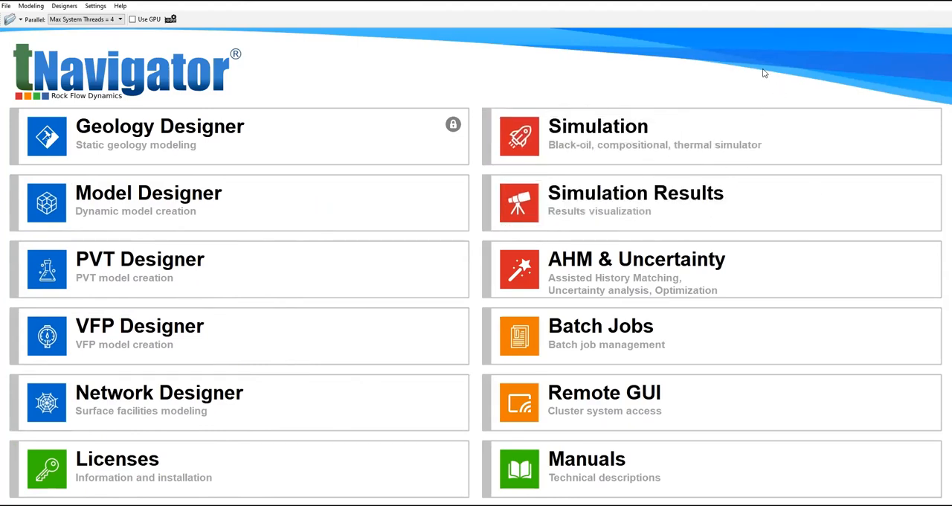
{"action": "mouse_move", "coordinate": [760, 74]}
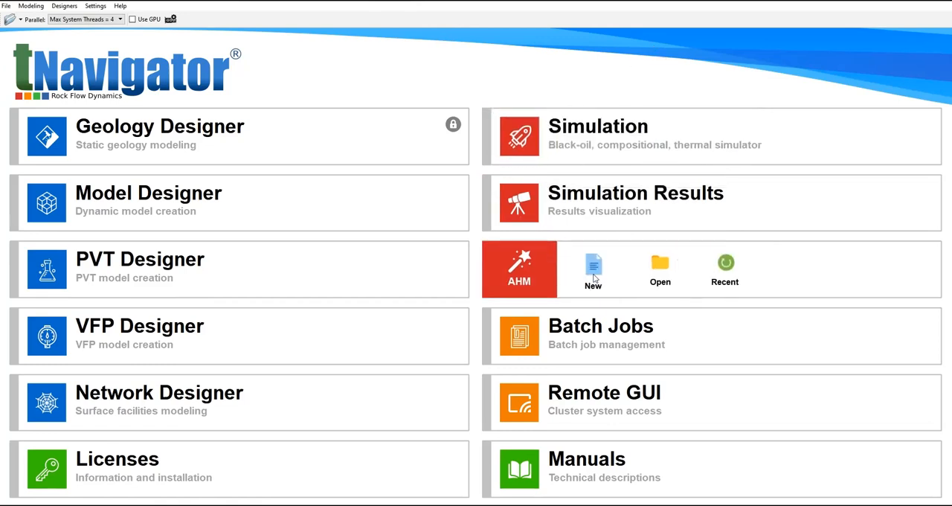
{"action": "mouse_move", "coordinate": [763, 396]}
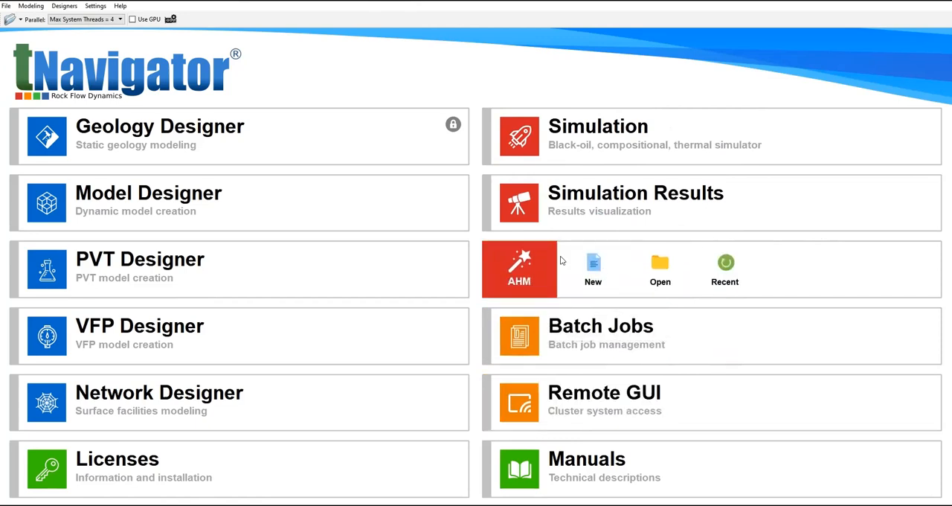
{"action": "mouse_move", "coordinate": [573, 261]}
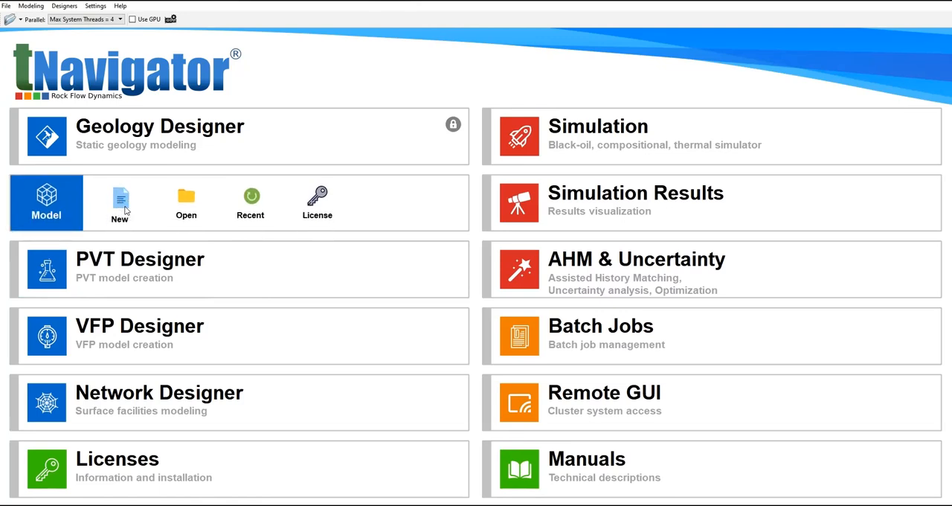
Step: Create a new Model Designer project and save it as Project_Simulation in PROJECT_SIMULATION
{"action": "left_click", "coordinate": [120, 201]}
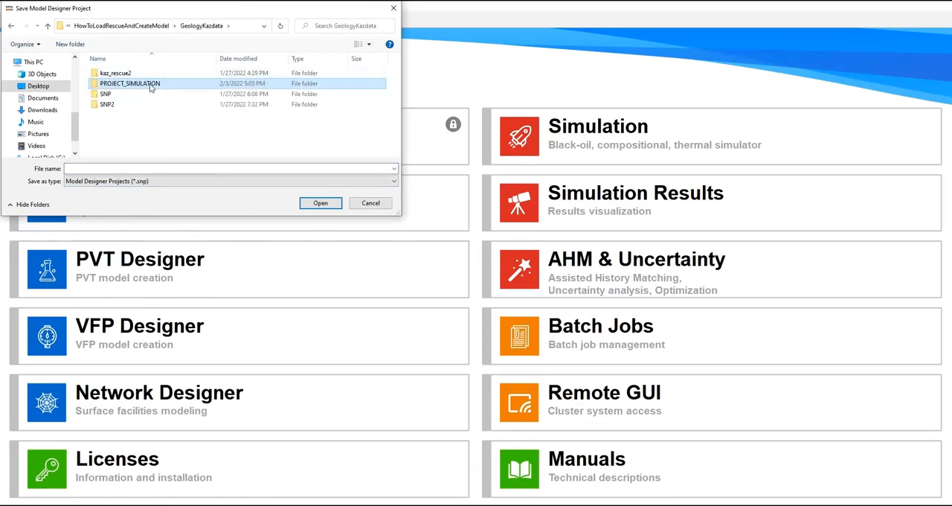
{"action": "double_click", "coordinate": [130, 83]}
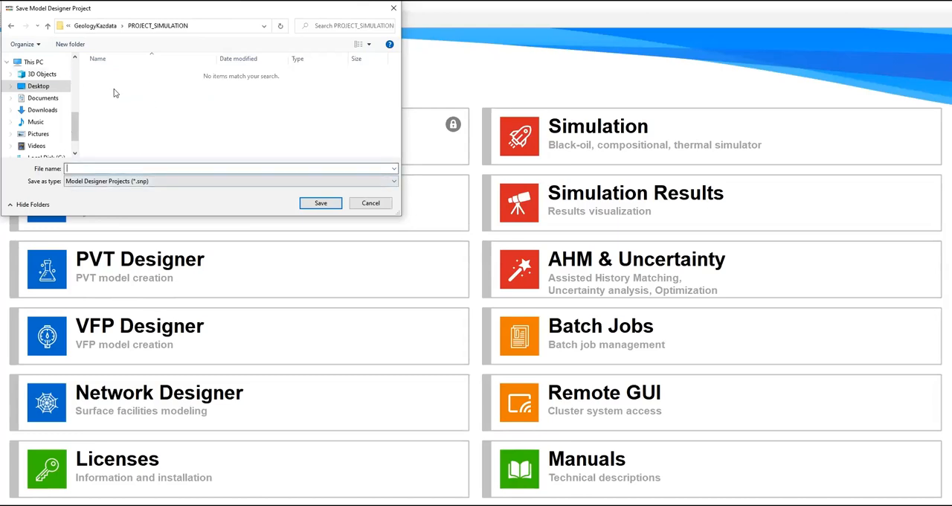
{"action": "mouse_move", "coordinate": [145, 149]}
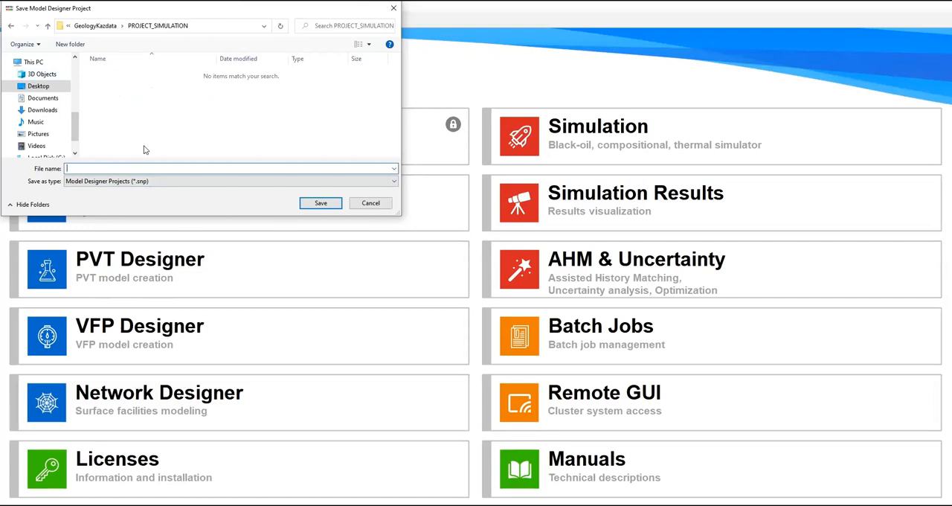
{"action": "type", "text": "Project"}
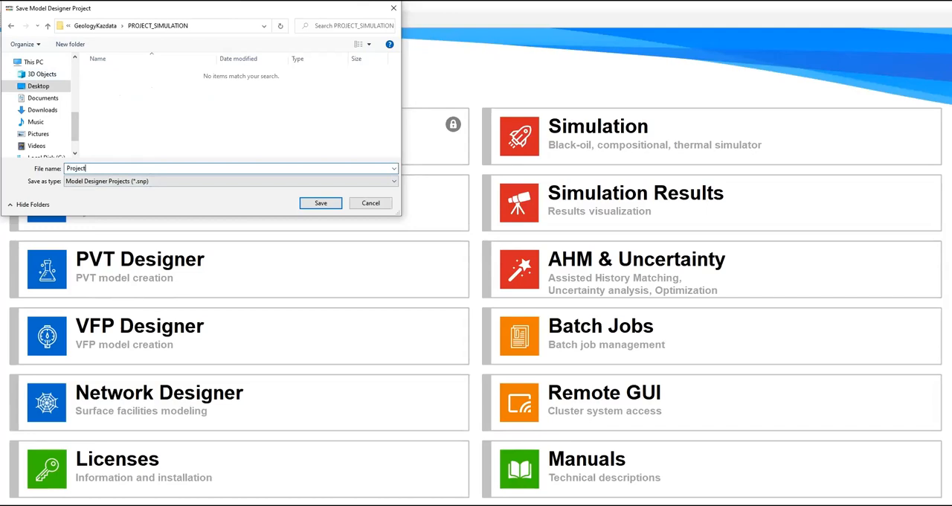
{"action": "type", "text": "_Simulation"}
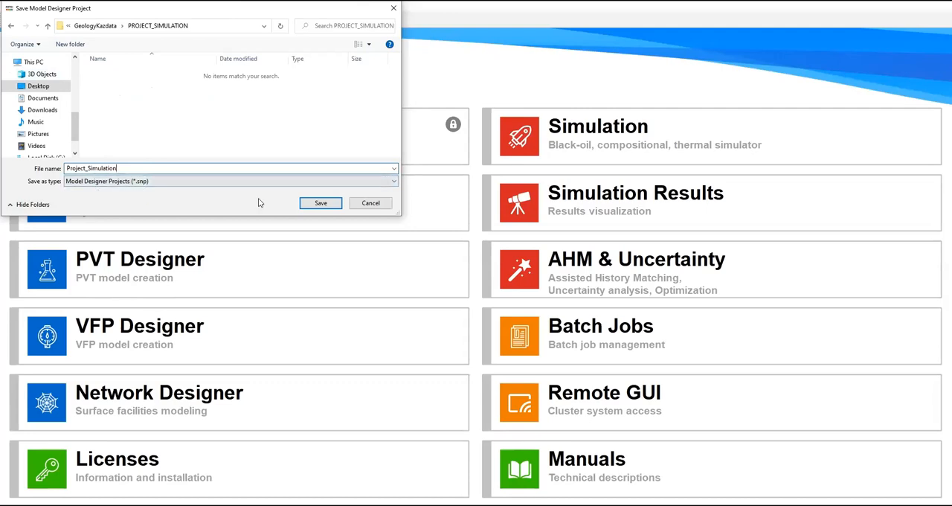
{"action": "left_click", "coordinate": [321, 202]}
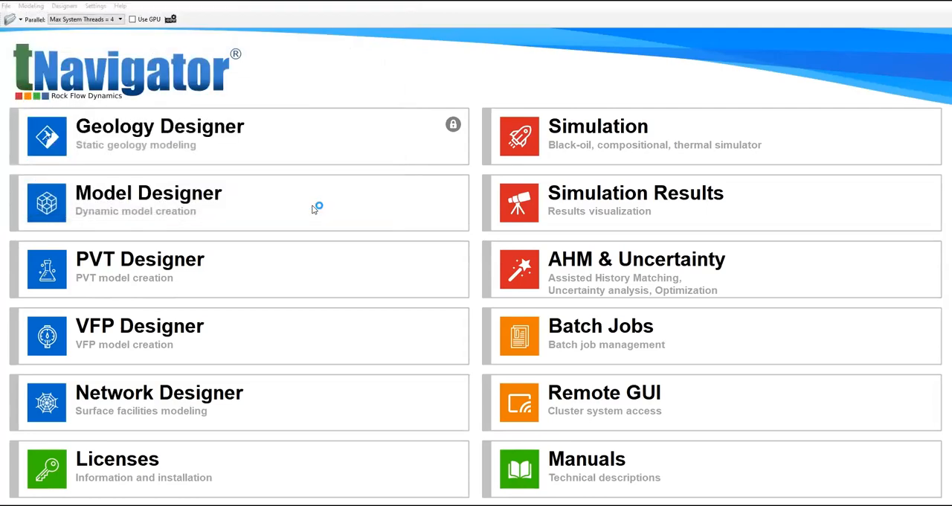
{"action": "mouse_move", "coordinate": [538, 296]}
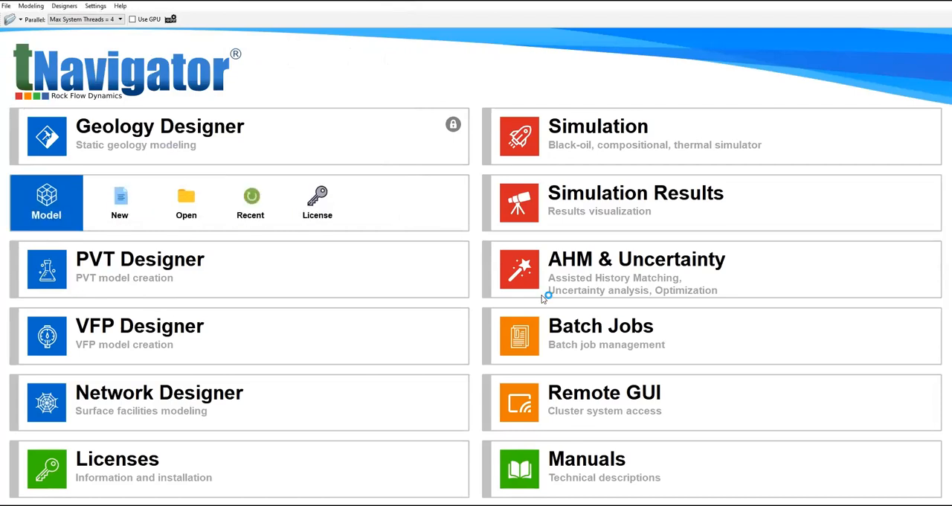
Step: Launch the Model Designer tile so the License Feature Needed check starts
{"action": "left_click", "coordinate": [46, 195]}
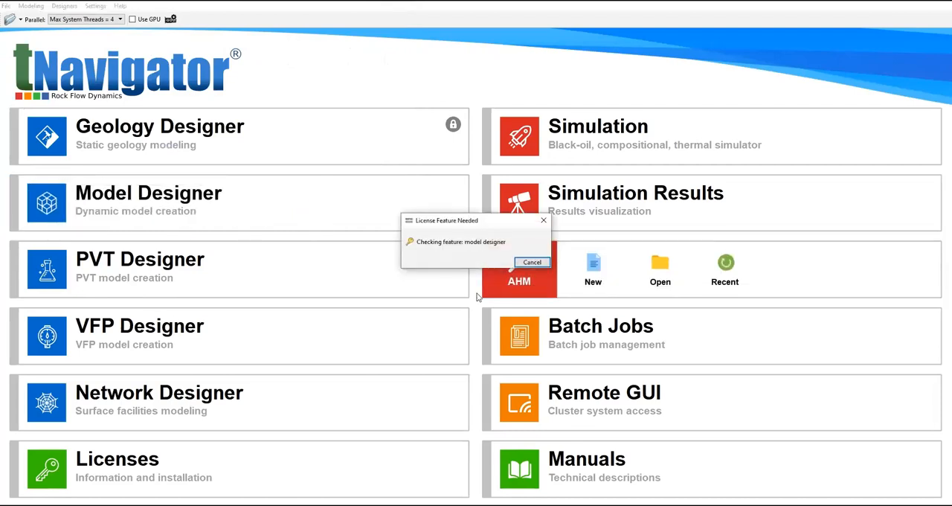